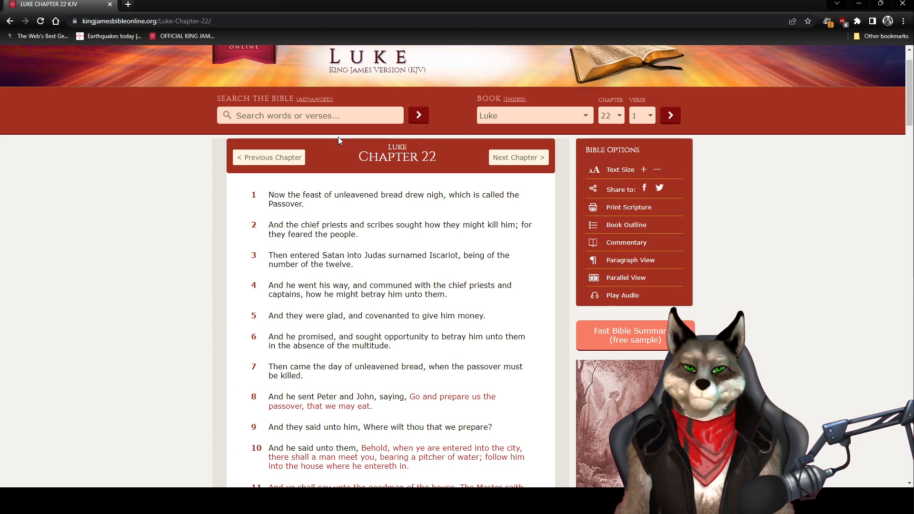
- Scroll Luke 22 down to the Last Supper preparations, verses 4–18
scroll(down, 3)
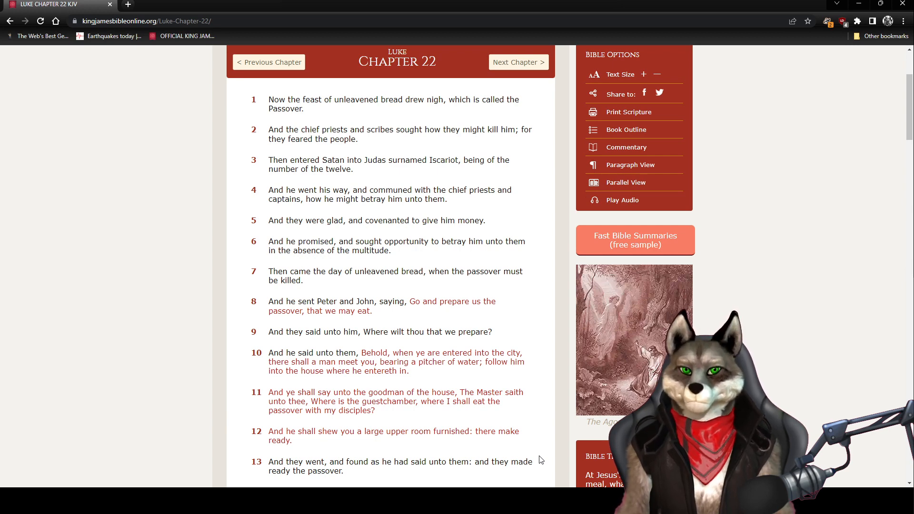
scroll(down, 3)
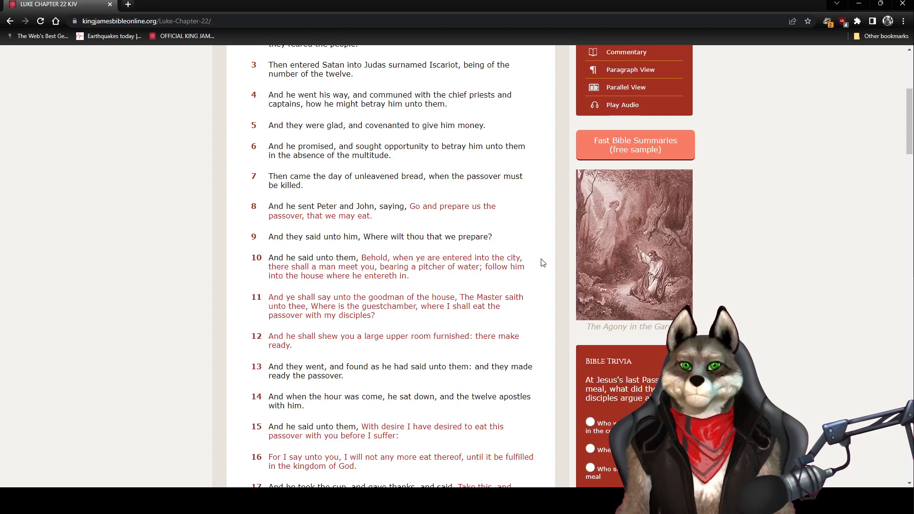
scroll(down, 3)
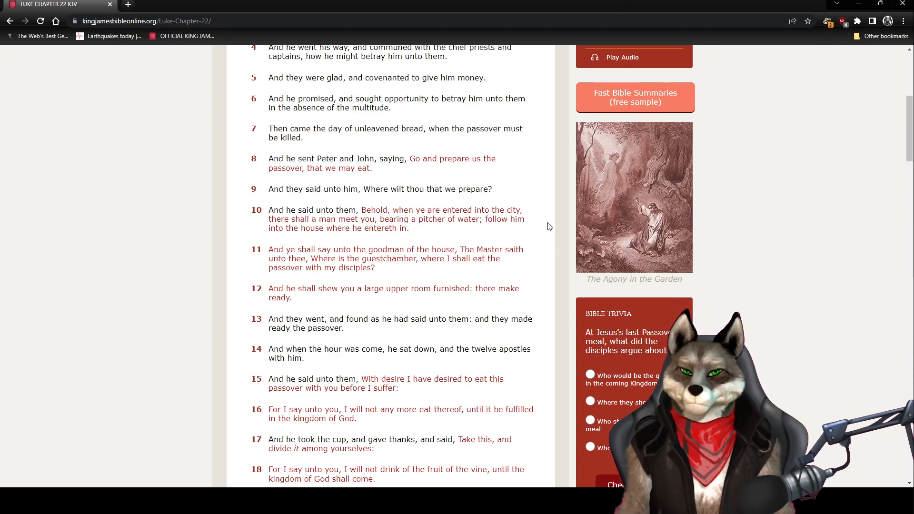
- Scroll on through the bread, cup and greatness dispute, verses 18–31 of Luke 22
scroll(down, 3)
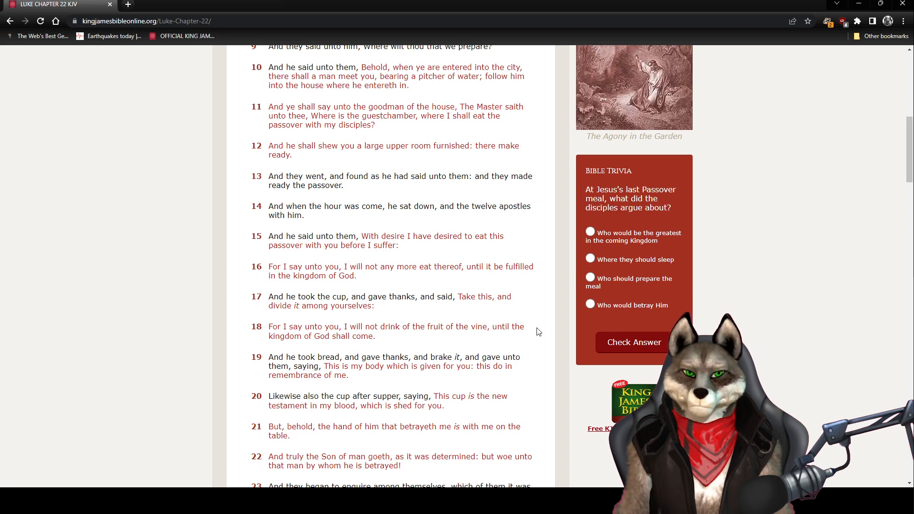
scroll(down, 3)
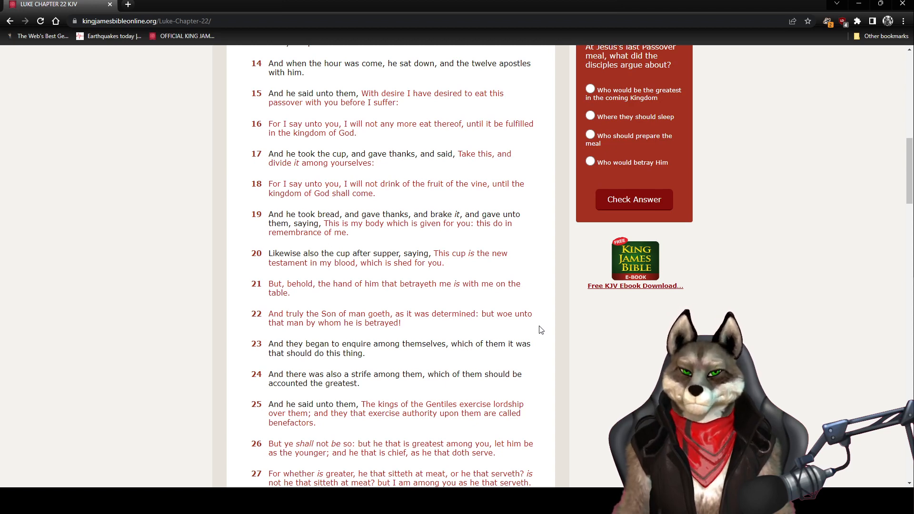
scroll(down, 3)
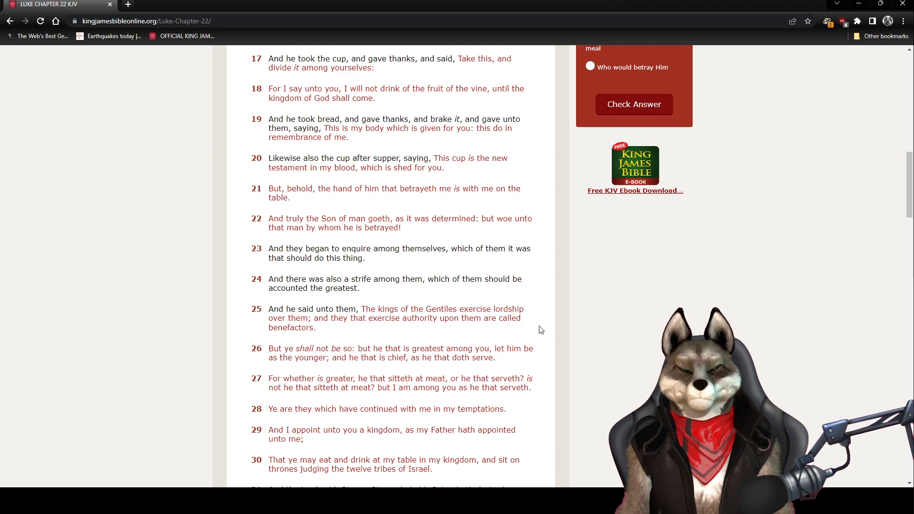
scroll(down, 3)
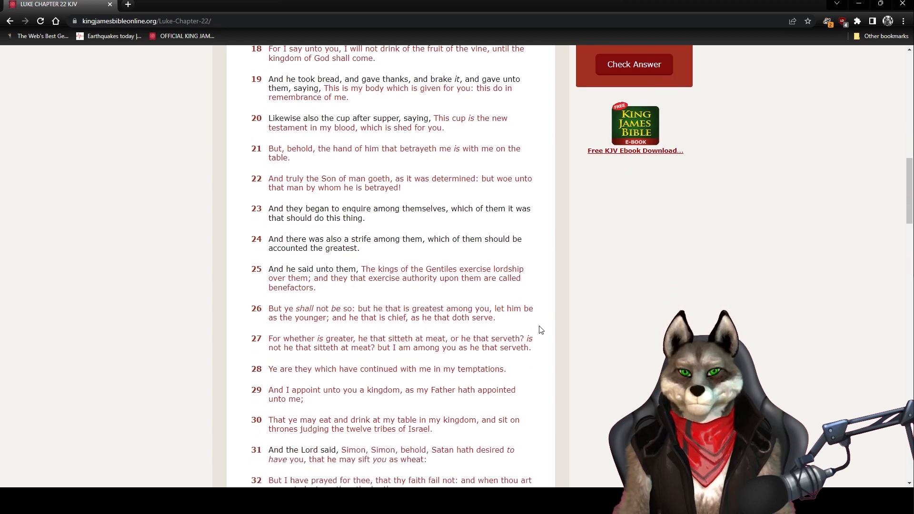
- Scroll to Peter's denial warning and the two swords, Luke 22 verses 26–39
scroll(down, 3)
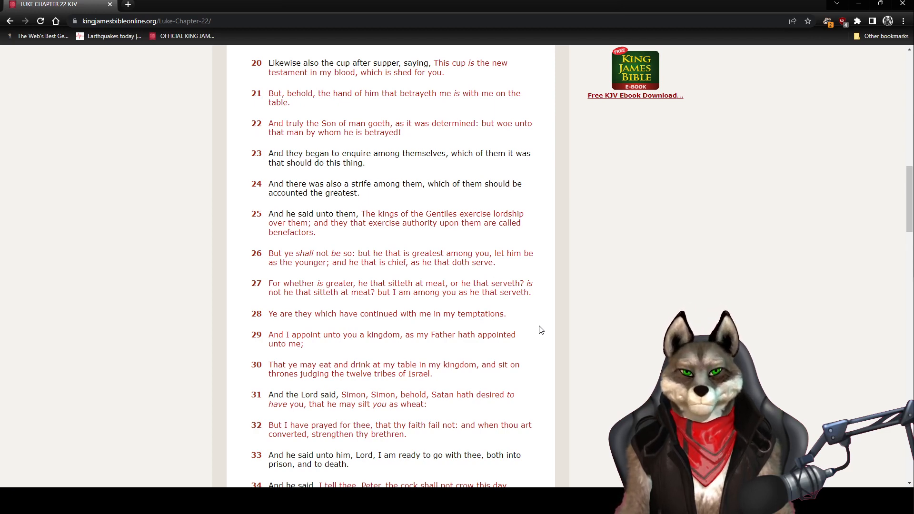
scroll(down, 3)
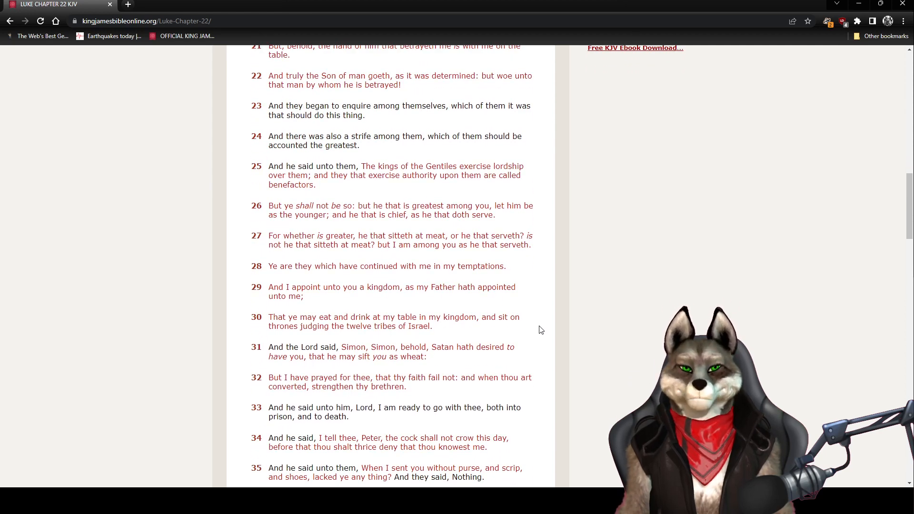
scroll(down, 3)
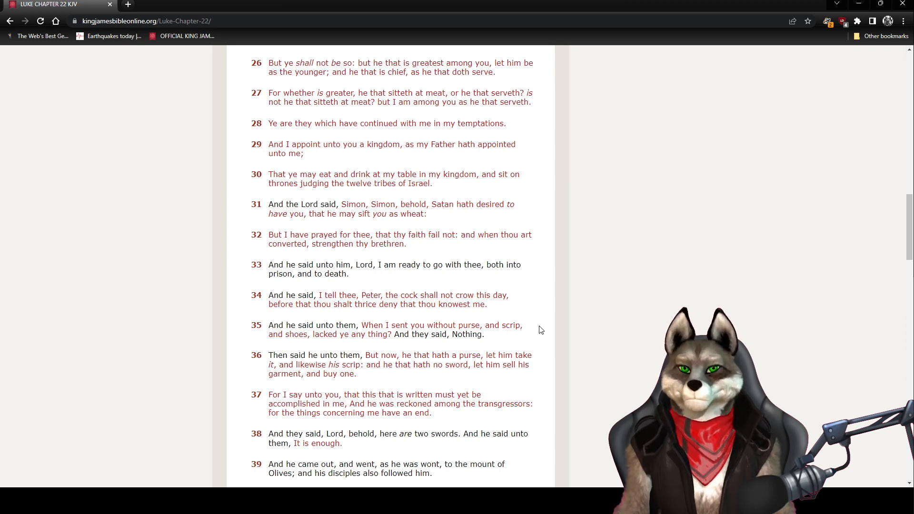
- Scroll to the Mount of Olives prayer, Luke 22 verses 34–46
scroll(down, 3)
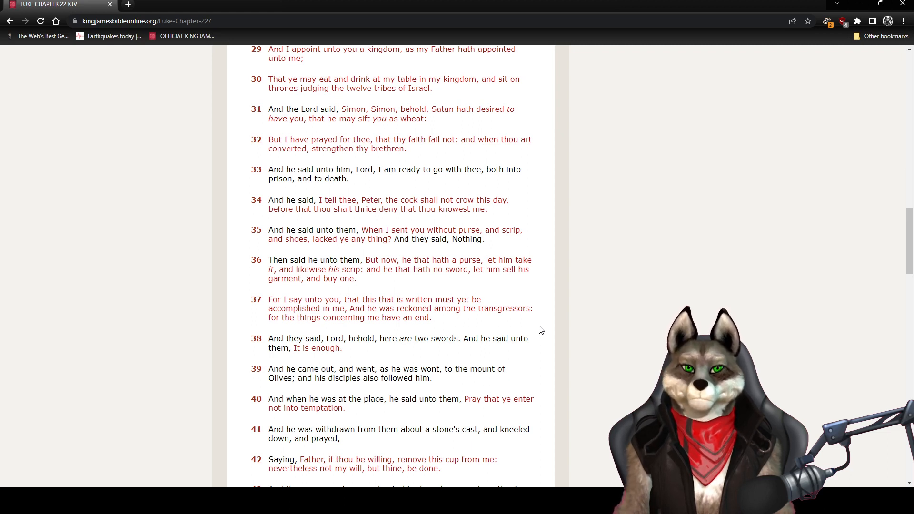
scroll(down, 3)
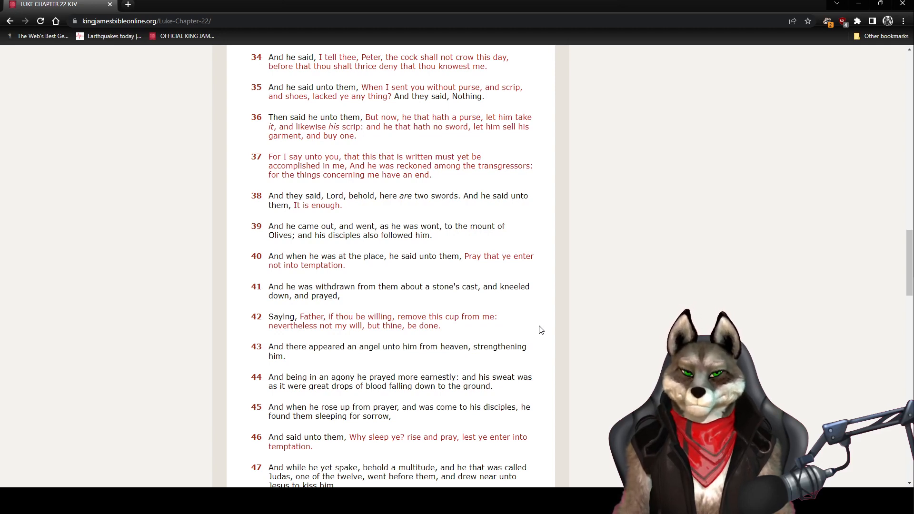
- Scroll through the arrest, Peter's denials and the council questioning, Luke 22 verses 57–70
scroll(down, 3)
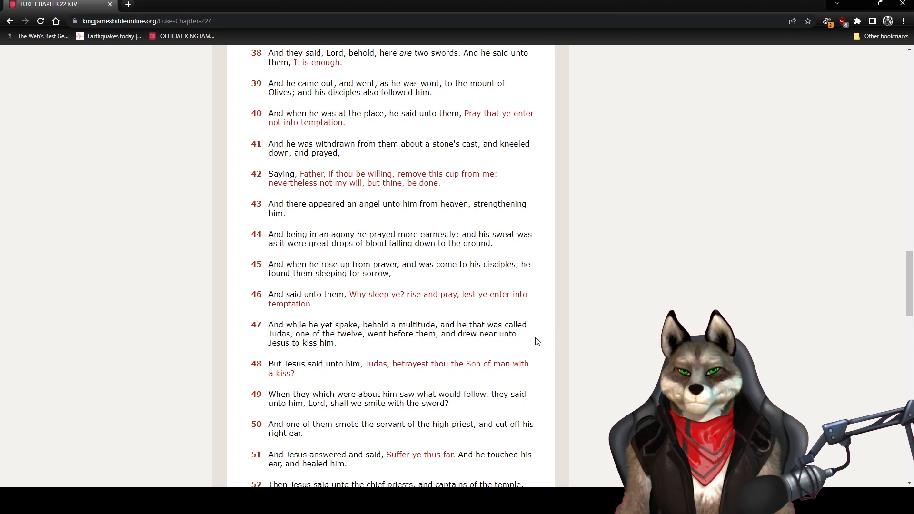
scroll(down, 3)
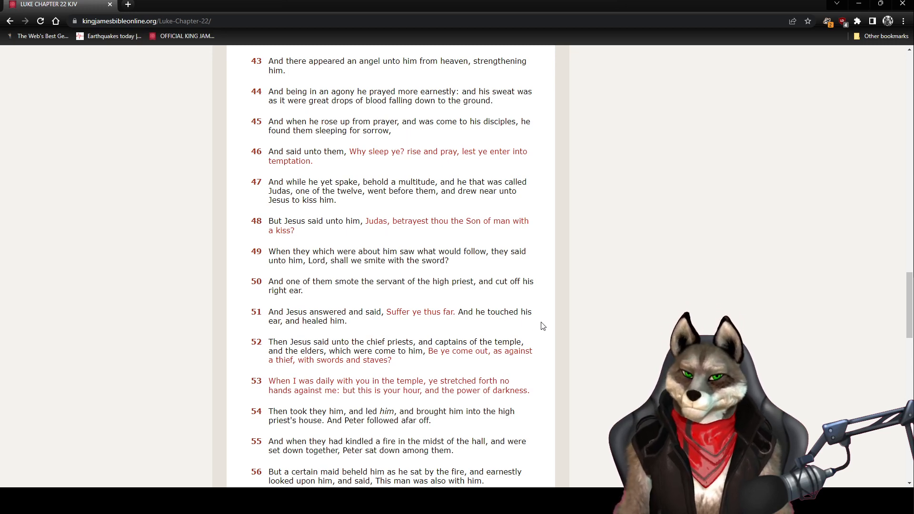
scroll(down, 3)
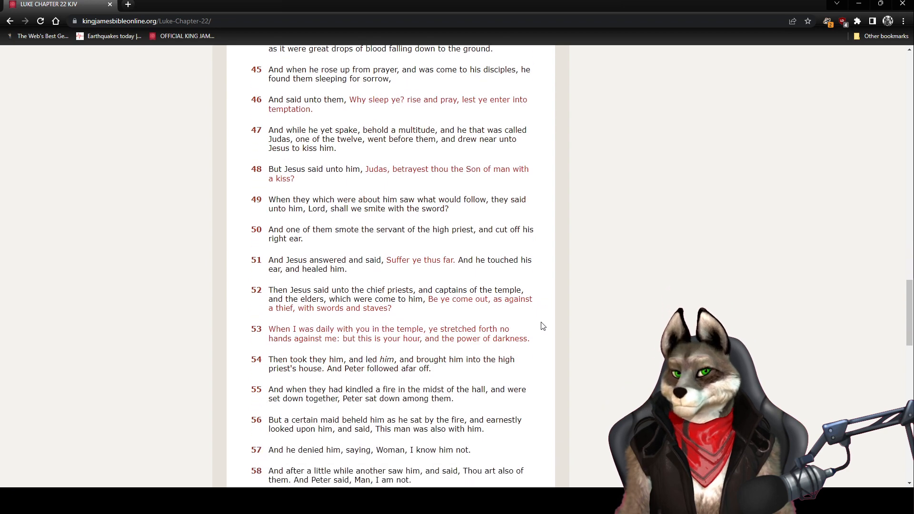
scroll(down, 3)
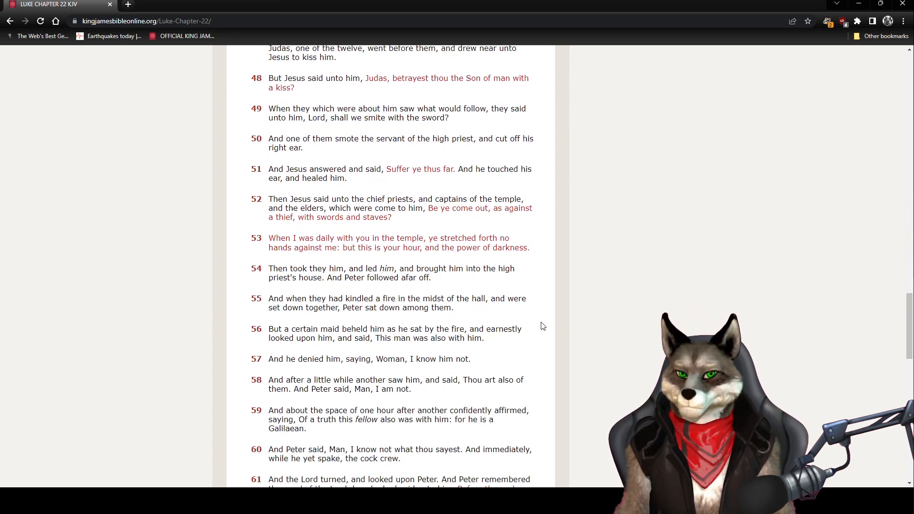
scroll(down, 3)
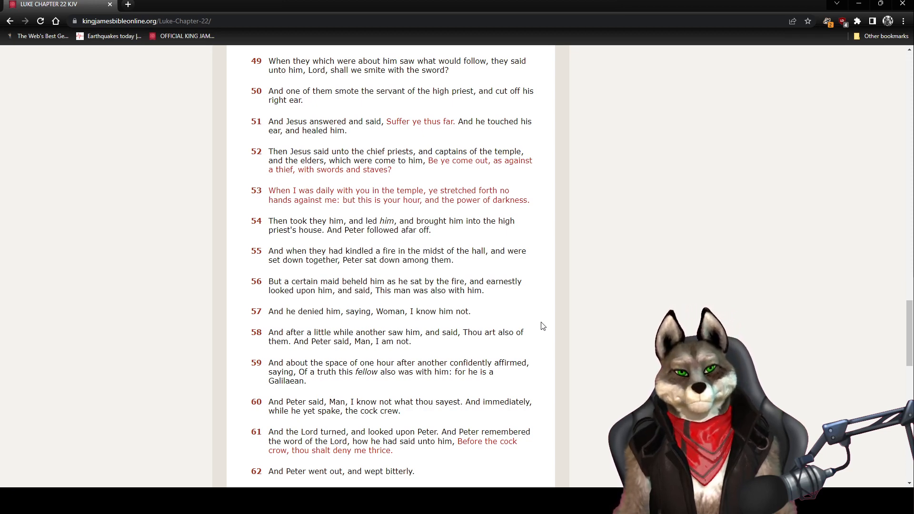
scroll(down, 3)
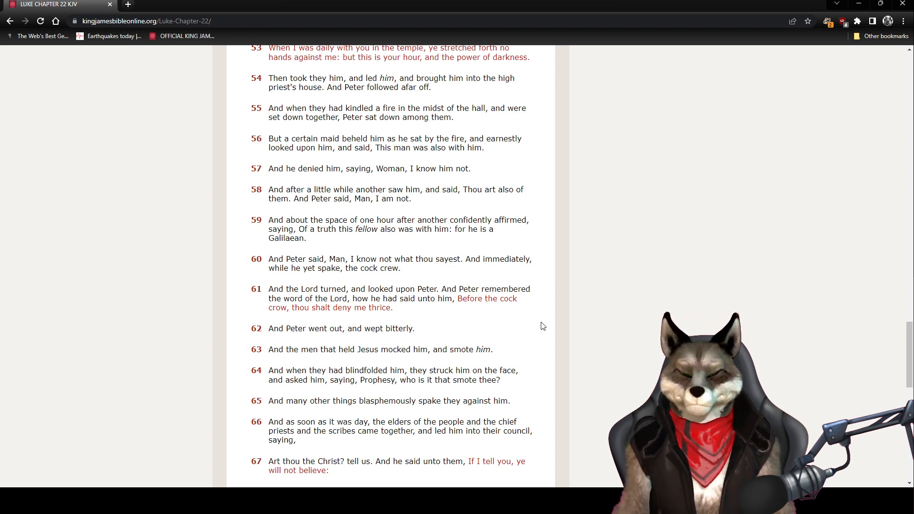
scroll(down, 3)
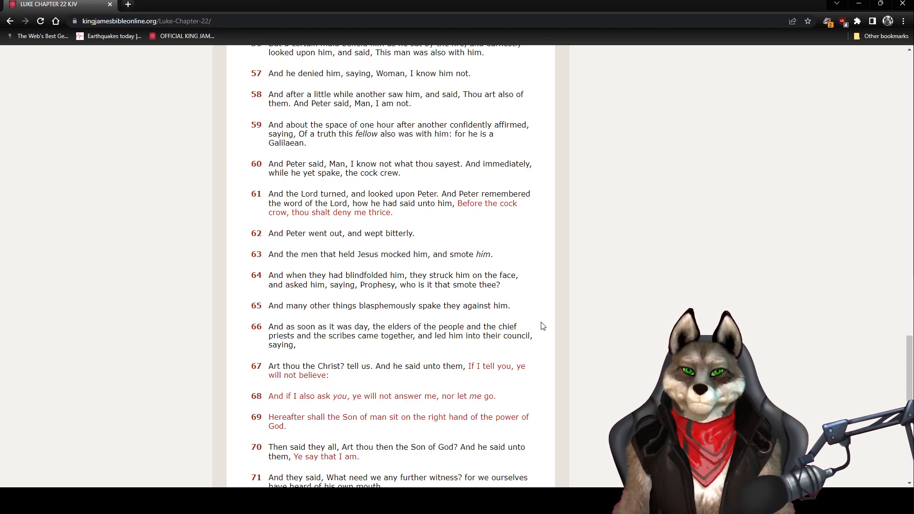
- Scroll to Luke 22 verse 71 and the chapter navigation buttons below it
scroll(down, 3)
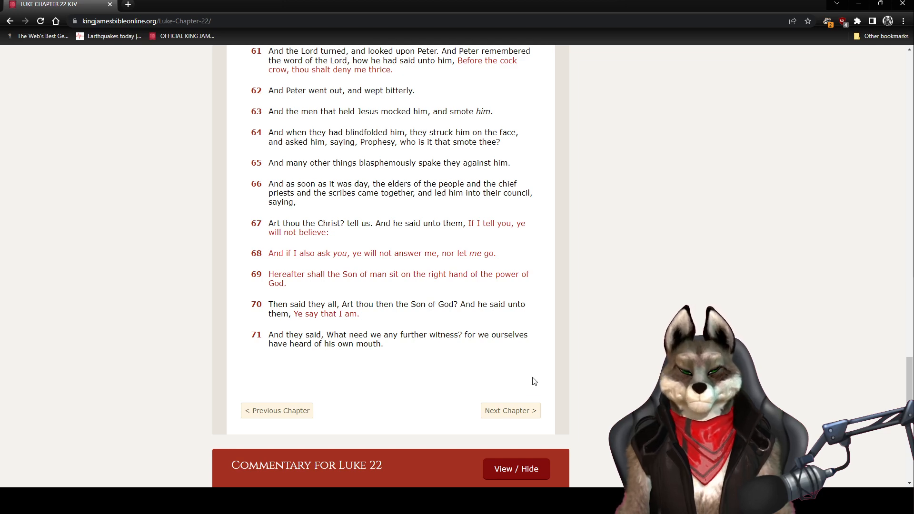
mouse_move(510, 411)
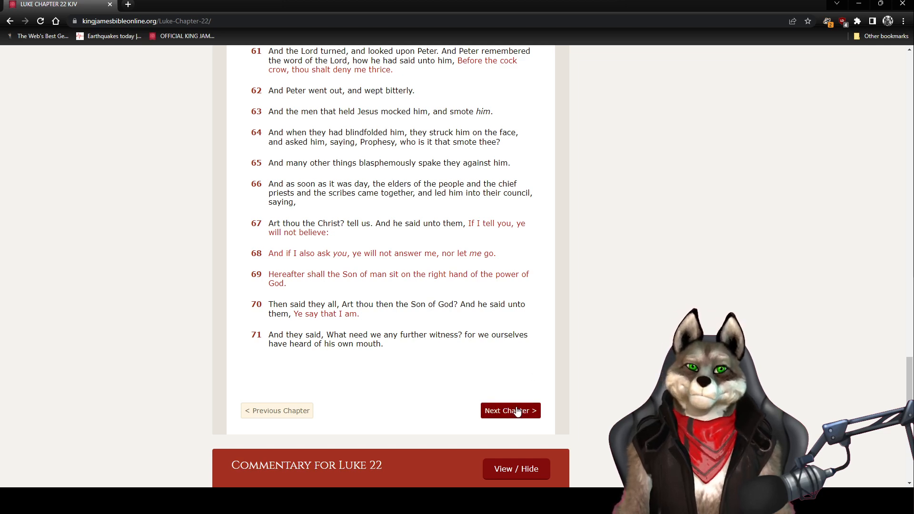
- Load Luke 23 via Next Chapter and read down through verse 15
click(509, 410)
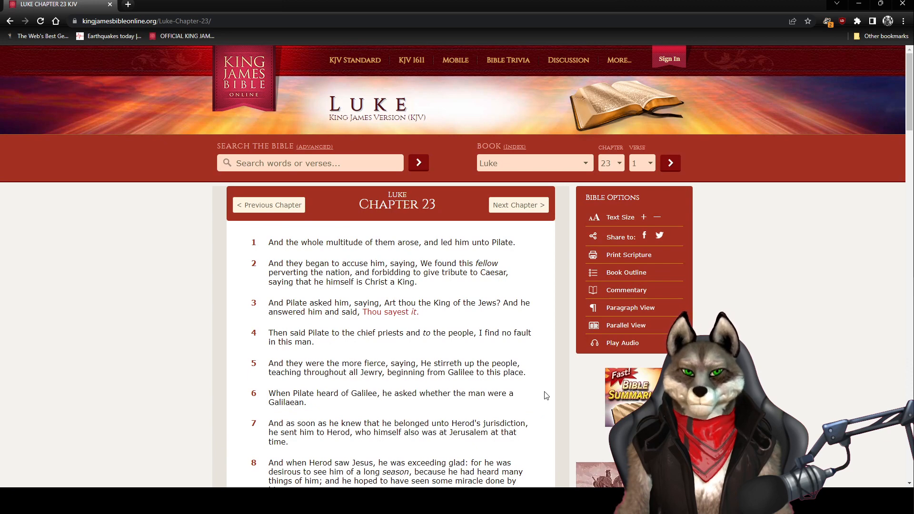
scroll(down, 3)
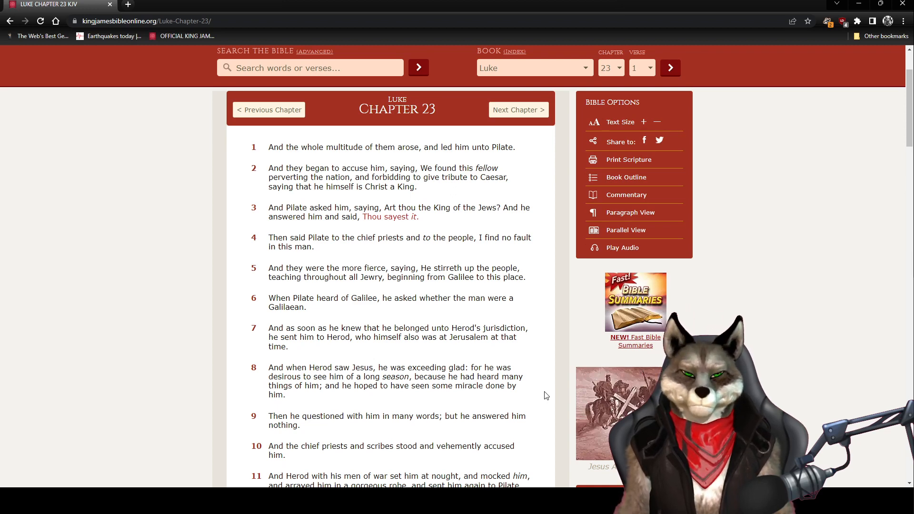
scroll(down, 3)
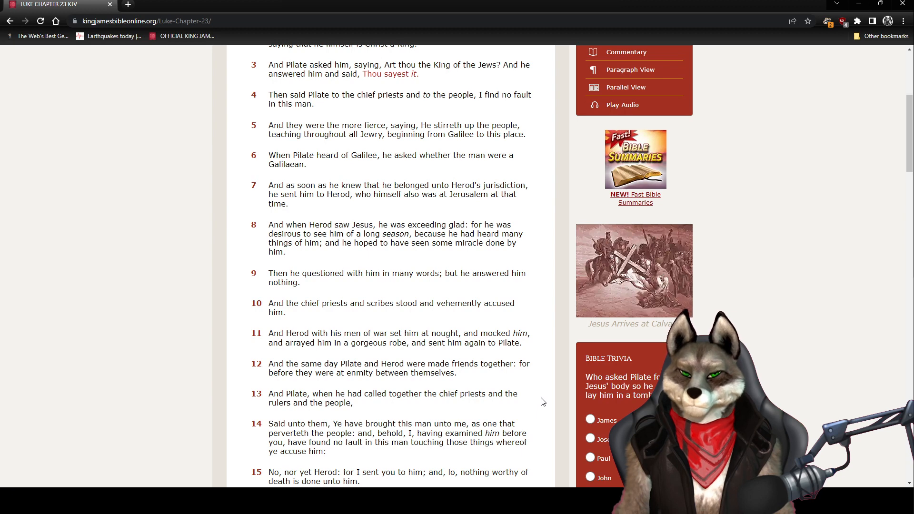
- Scroll to Barabbas's release and Simon bearing the cross, Luke 23 verses 18–31
scroll(down, 3)
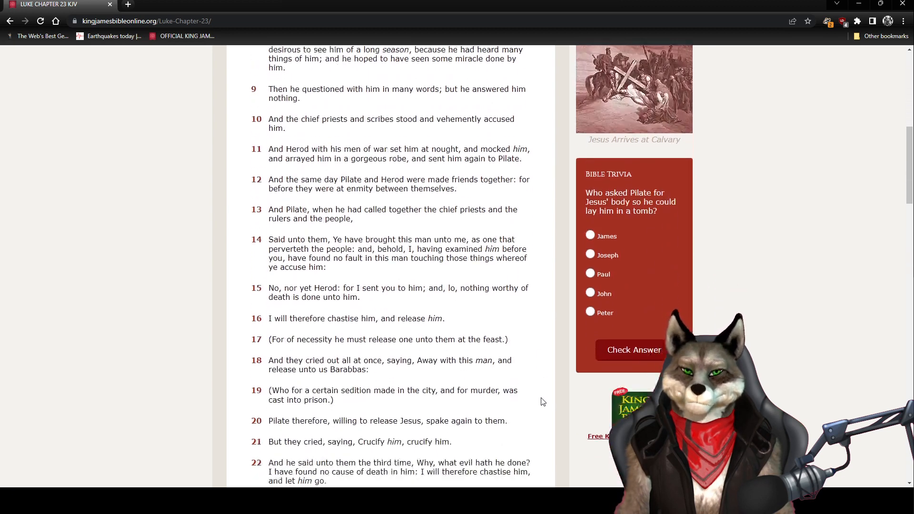
scroll(down, 3)
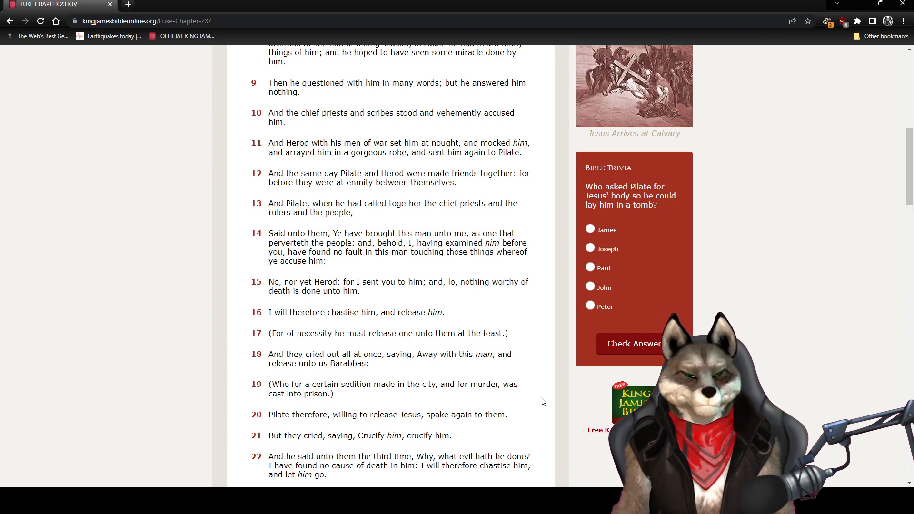
scroll(down, 3)
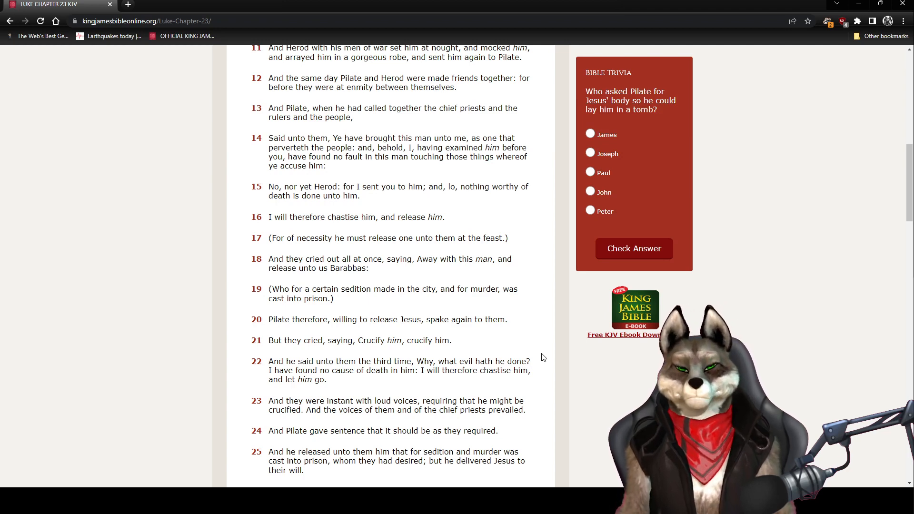
scroll(down, 3)
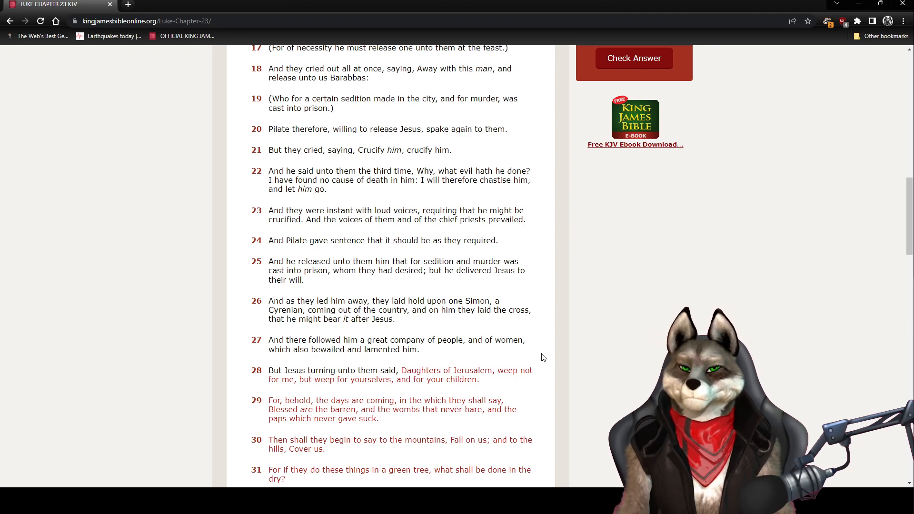
- Scroll to the crucifixion at Calvary, Luke 23 verses 26–38
scroll(down, 3)
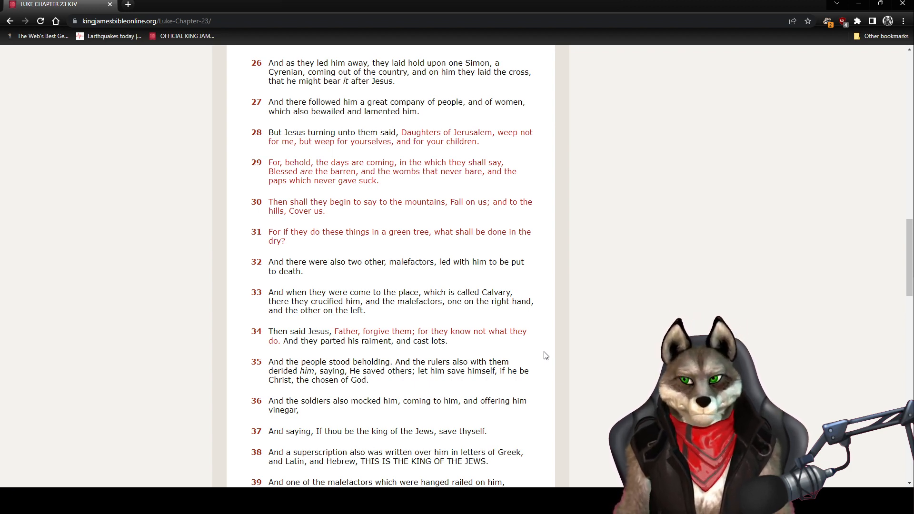
- Scroll through Jesus's death and burial by Joseph, Luke 23 verses 42–55
scroll(down, 3)
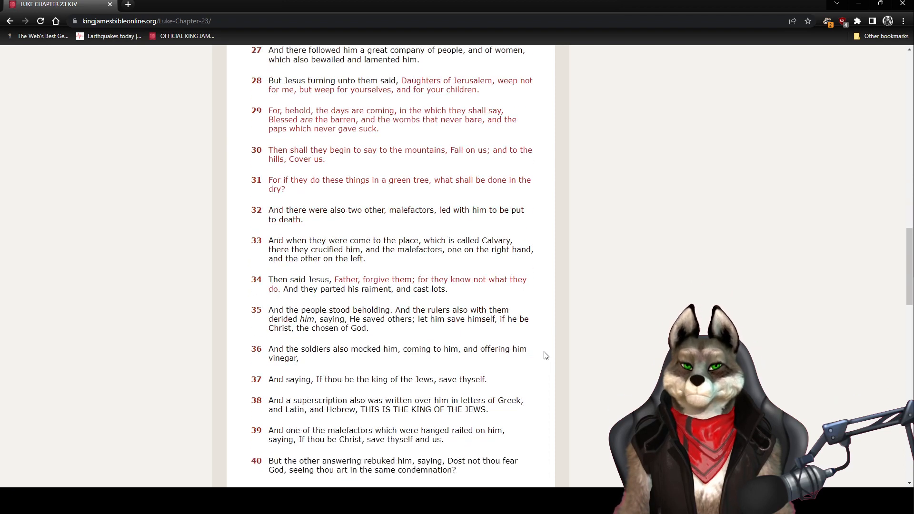
scroll(down, 3)
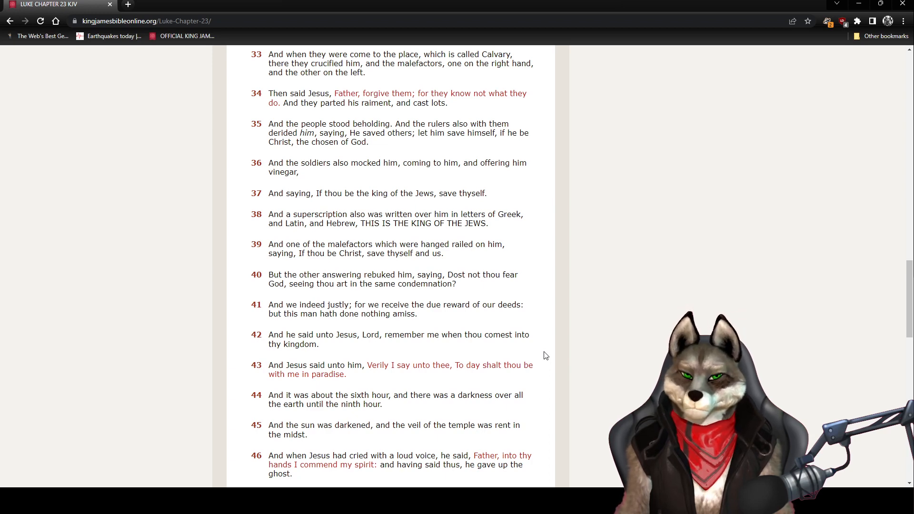
scroll(down, 3)
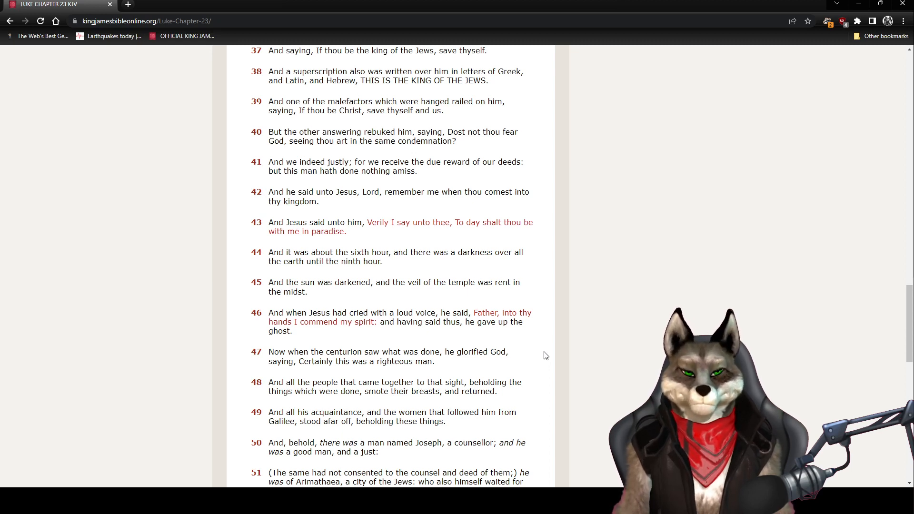
scroll(down, 3)
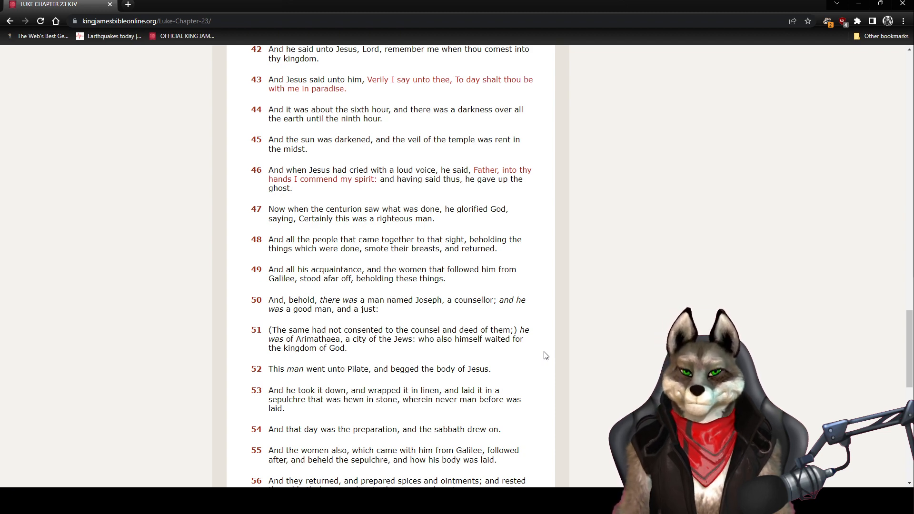
- Scroll down to Luke 23 verse 56 and the chapter navigation buttons
scroll(down, 3)
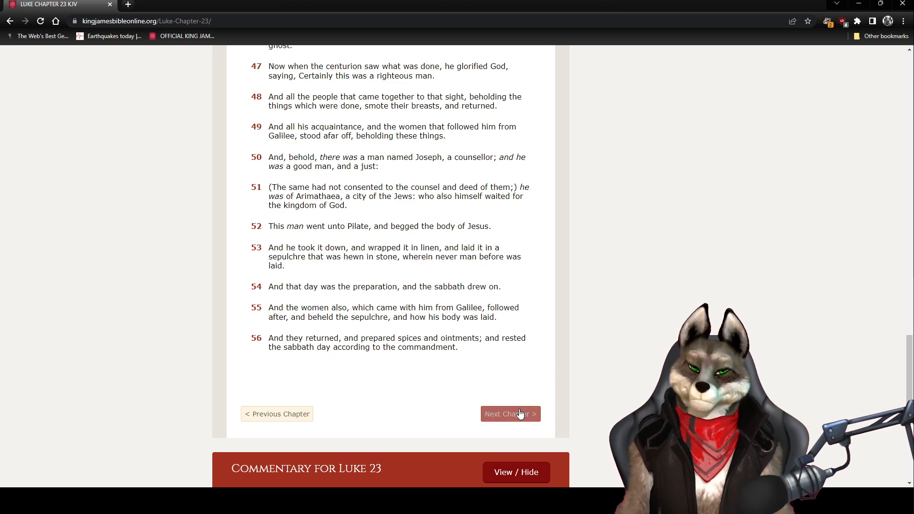
- Load Luke 24 via Next Chapter and scroll down to verse 17
click(509, 413)
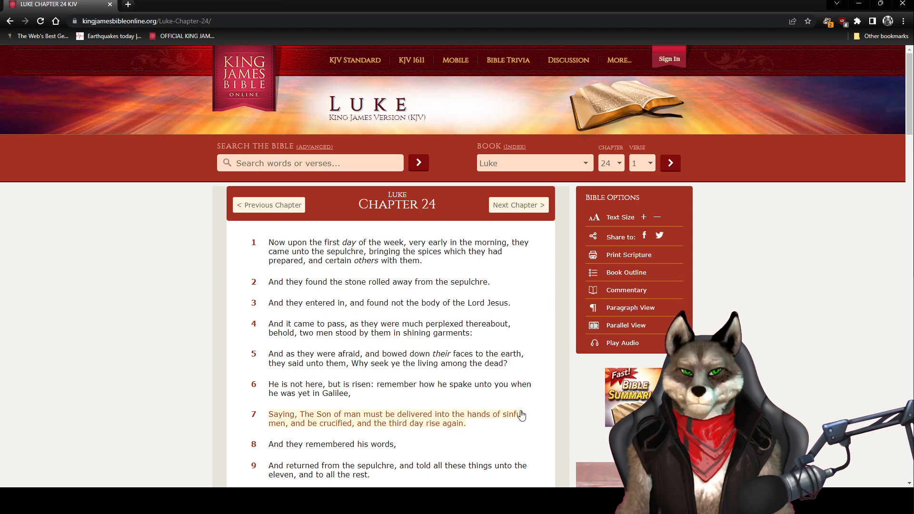
scroll(down, 3)
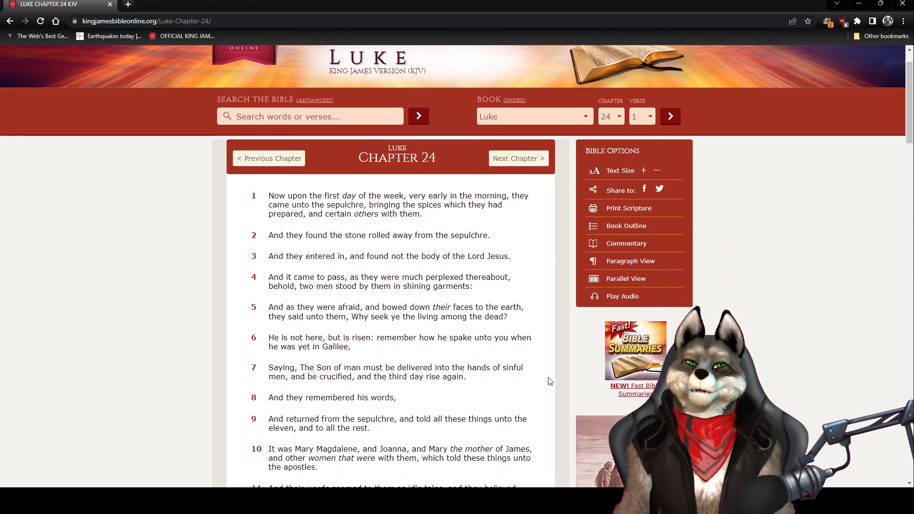
scroll(down, 3)
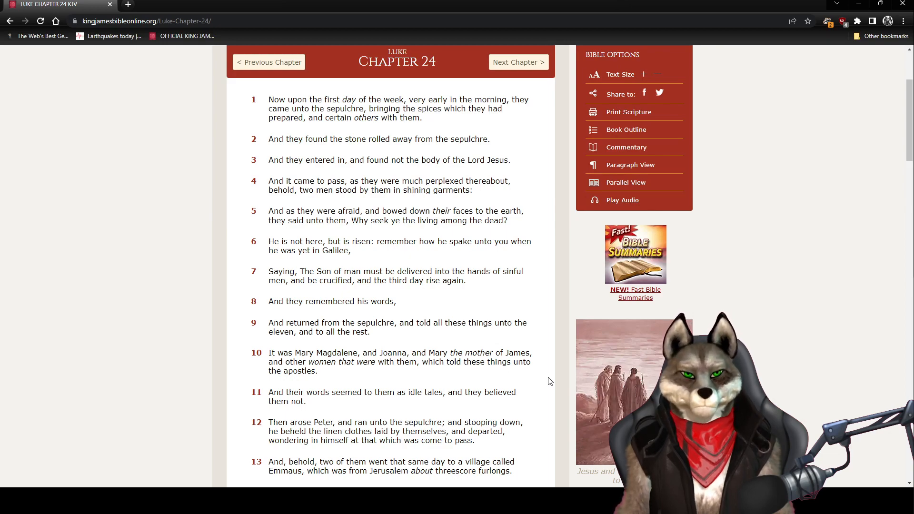
scroll(down, 3)
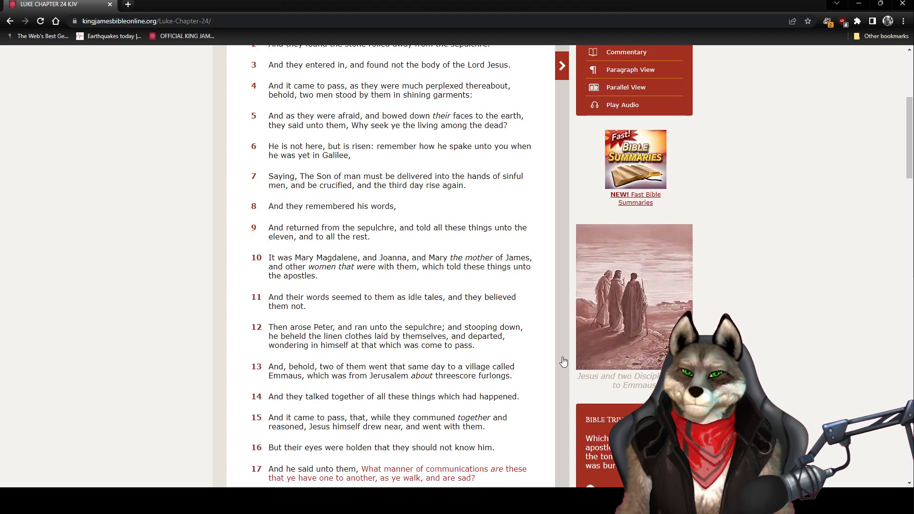
- Scroll Luke 24 down to show verses 11–24, the Emmaus conversation with Cleopas
scroll(down, 3)
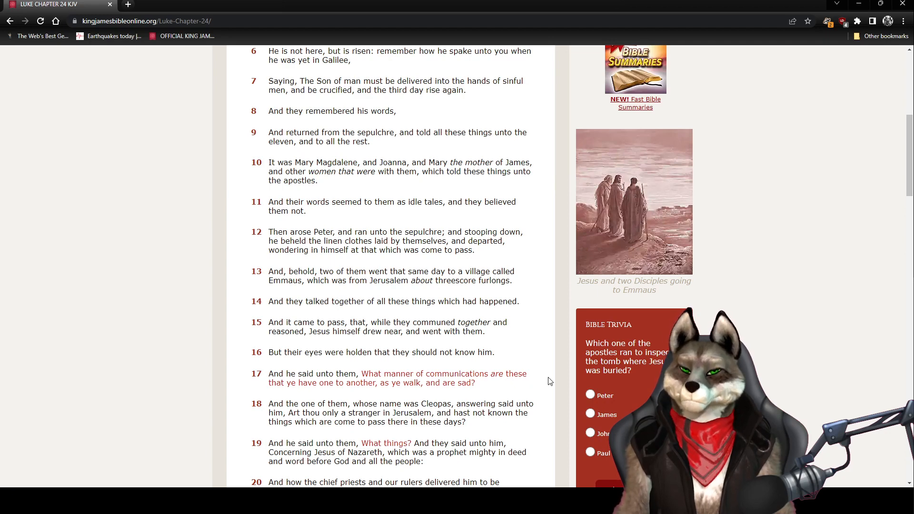
scroll(down, 3)
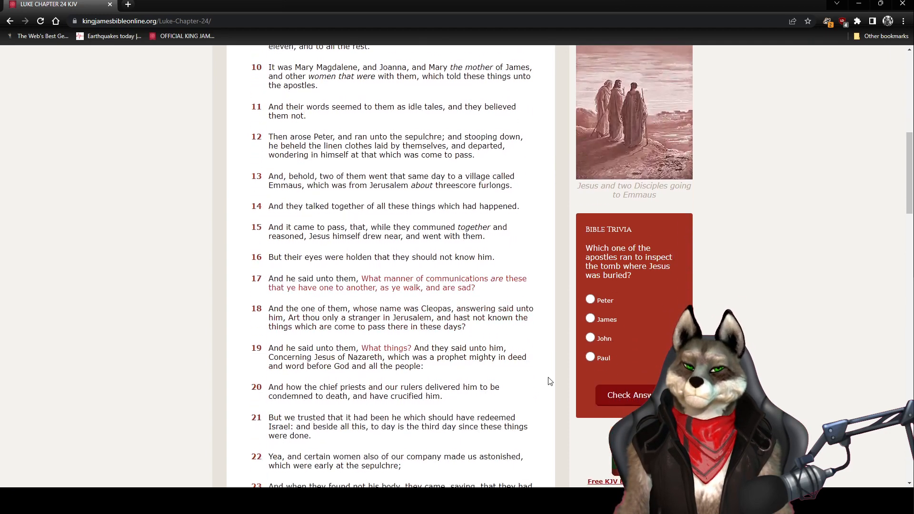
scroll(down, 3)
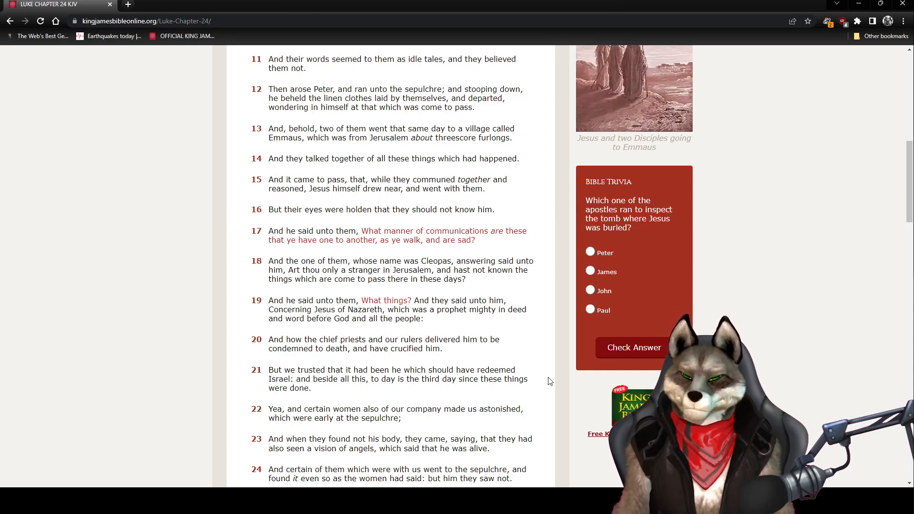
- Scroll on to Luke 24 verses 19–31, where Jesus is recognized breaking bread
scroll(down, 3)
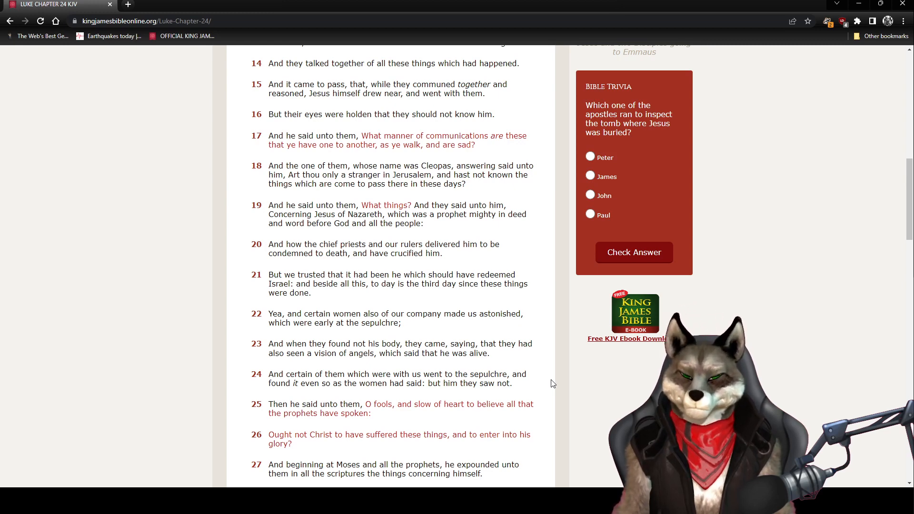
scroll(down, 3)
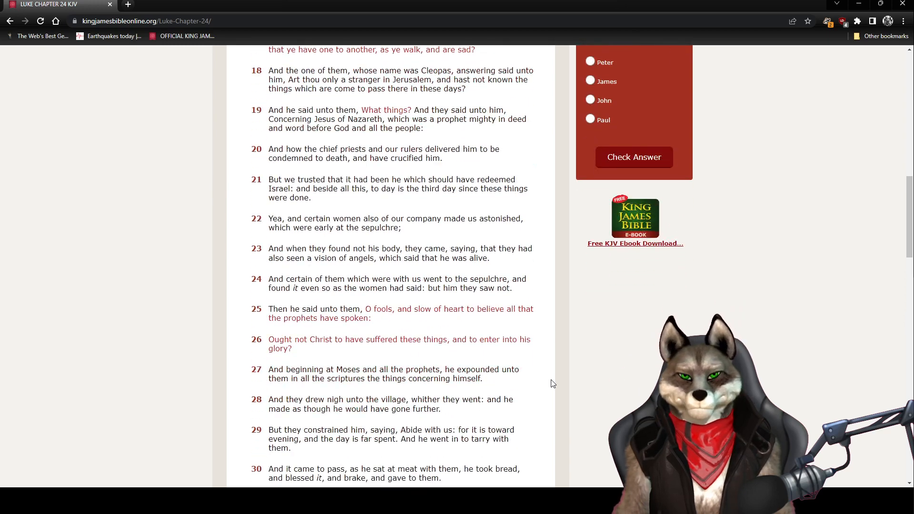
scroll(down, 3)
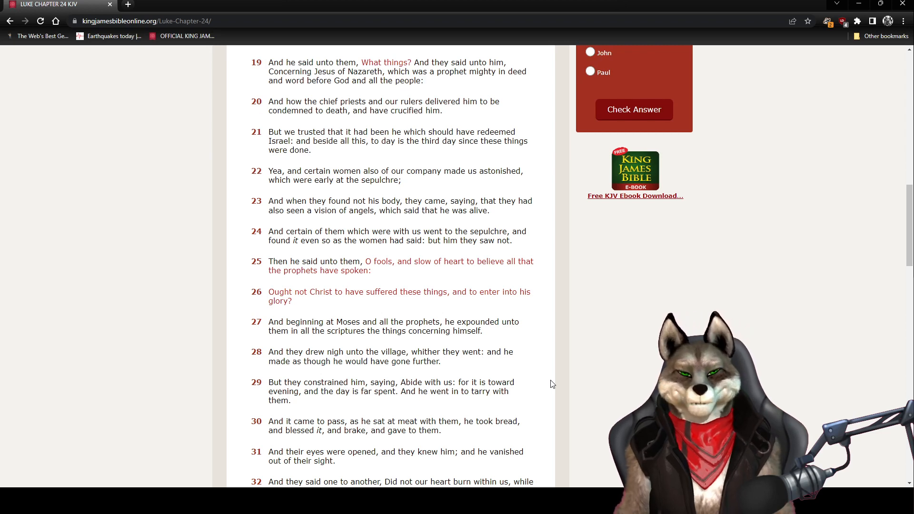
- Scroll down to Luke 24 verses 34–47, Jesus appearing to the eleven
scroll(down, 3)
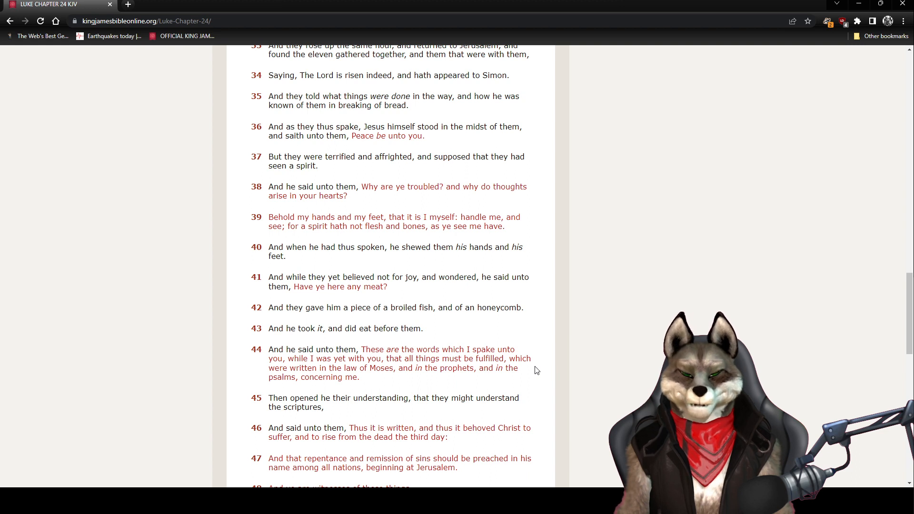
- Scroll to the bottom of Luke 24, showing verse 53 and the commentary section
scroll(down, 3)
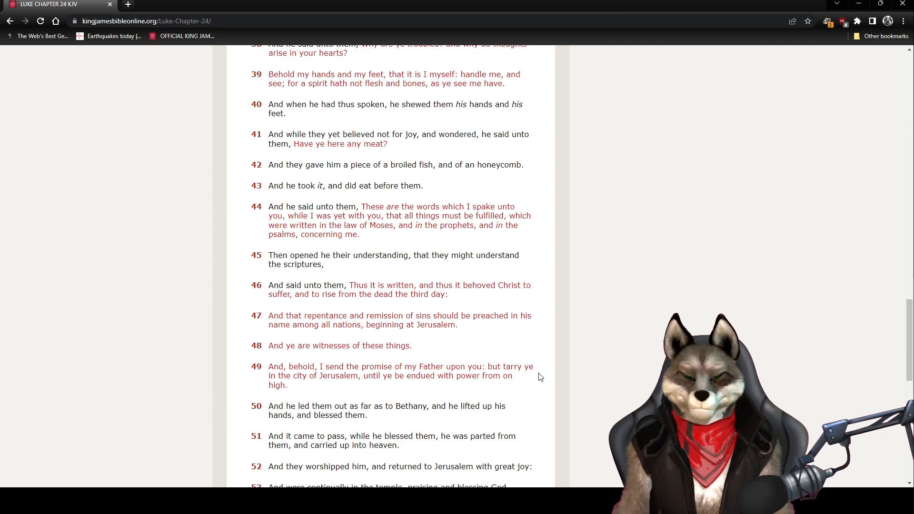
scroll(down, 3)
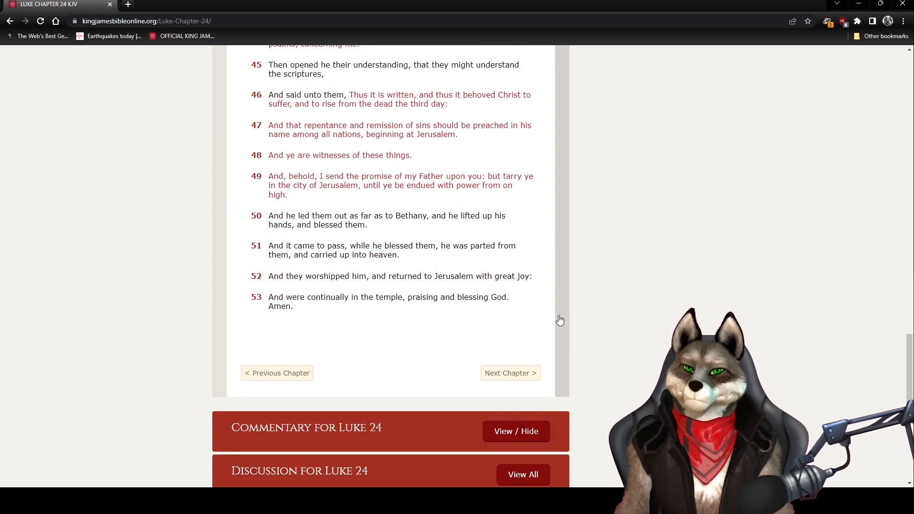